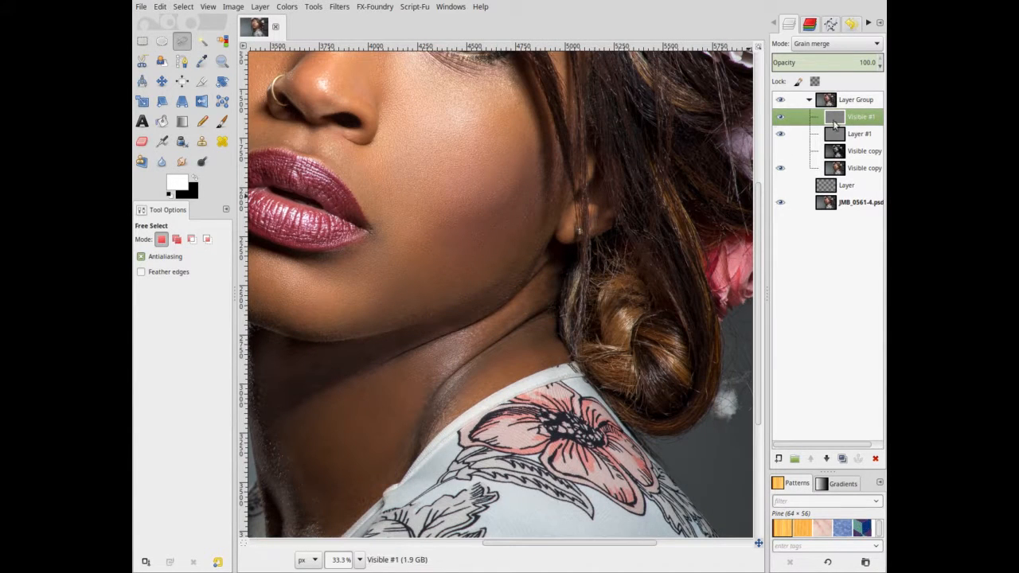
- Make the high-frequency texture layer active as the source for the crease patch
click(780, 134)
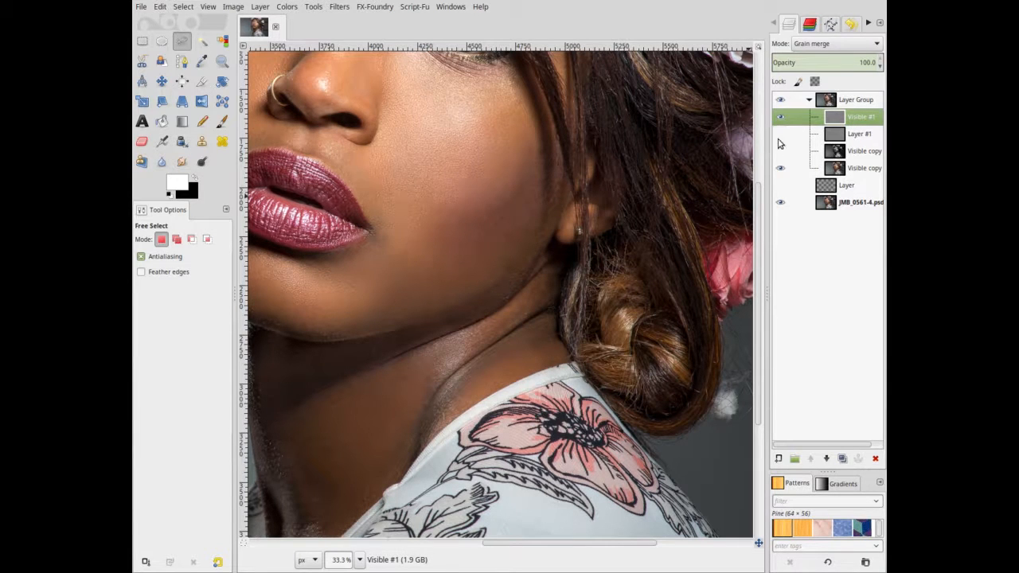
mouse_move(751, 167)
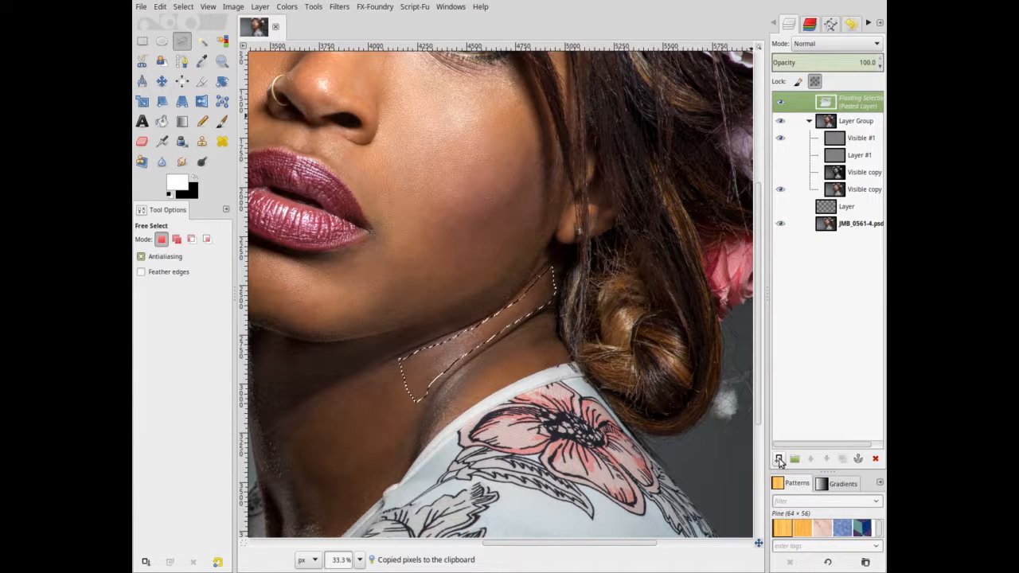
- Anchor the floating paste as its own layer and expand the group to show it
click(778, 458)
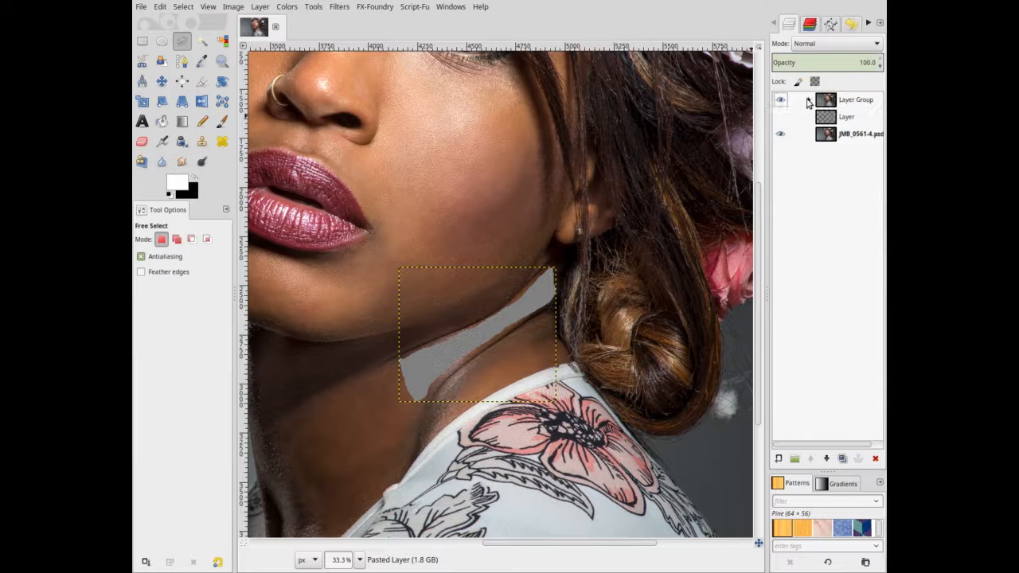
click(806, 98)
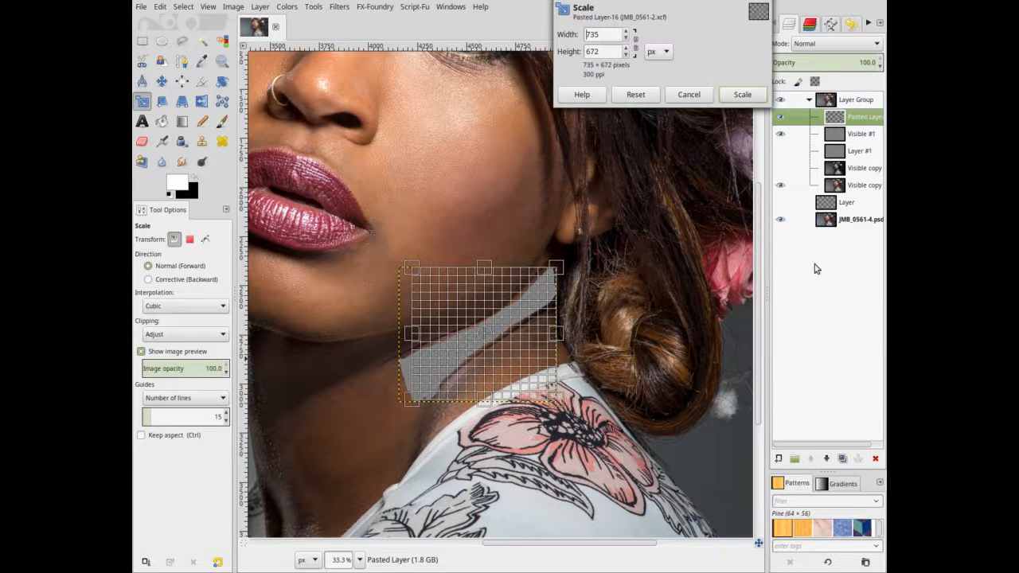
- Apply the new patch size and nudge the patch down and right over the neck crease
click(742, 94)
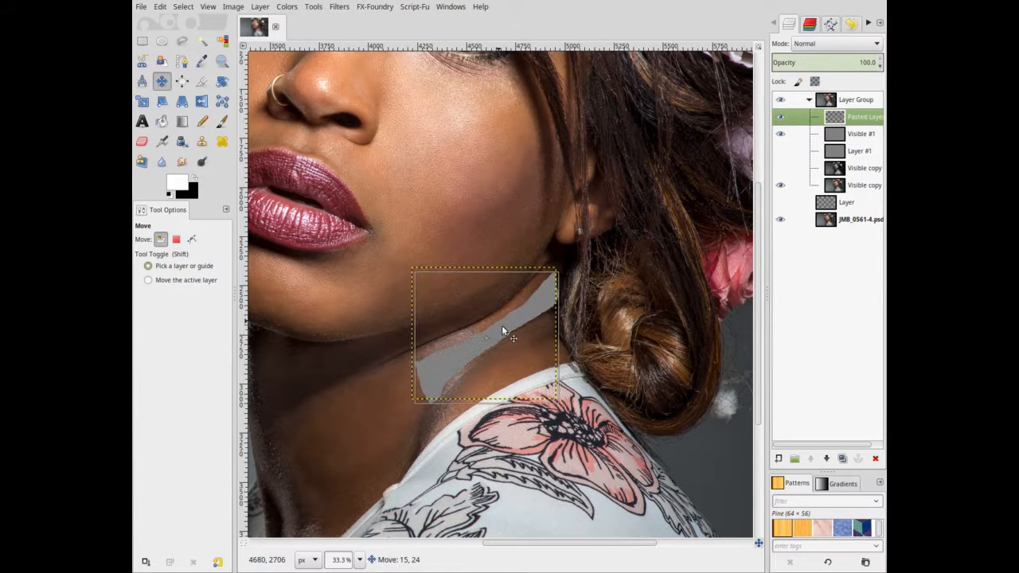
drag(502, 329, 518, 338)
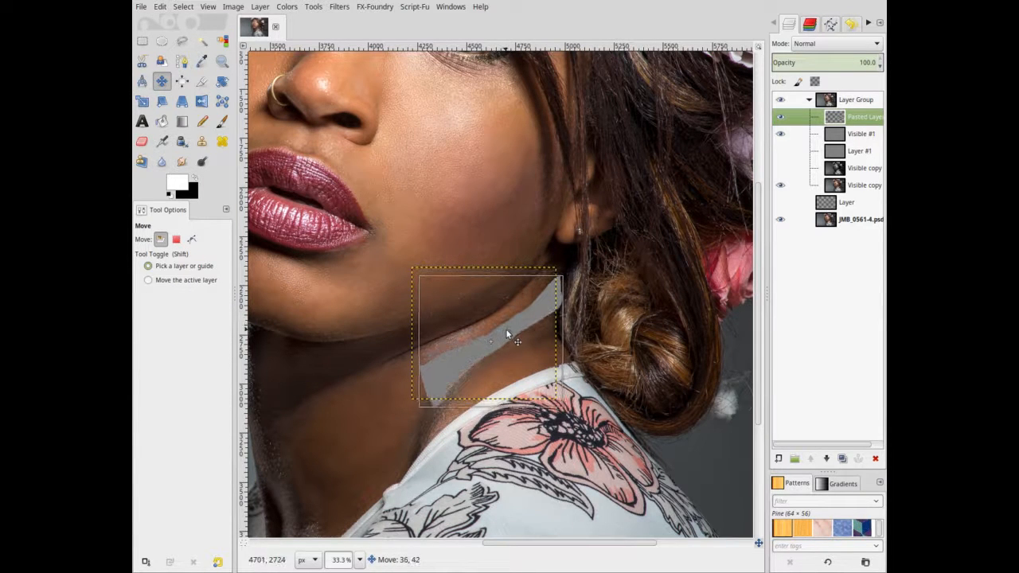
drag(508, 333, 516, 341)
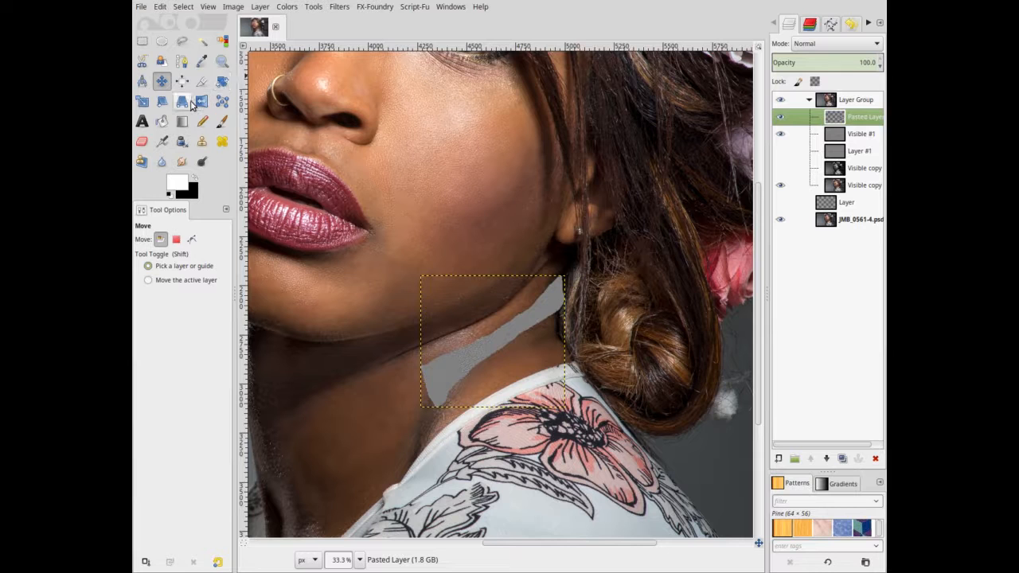
- Pull the patch corners with the Perspective tool to follow the neck angle and apply the transform
click(181, 102)
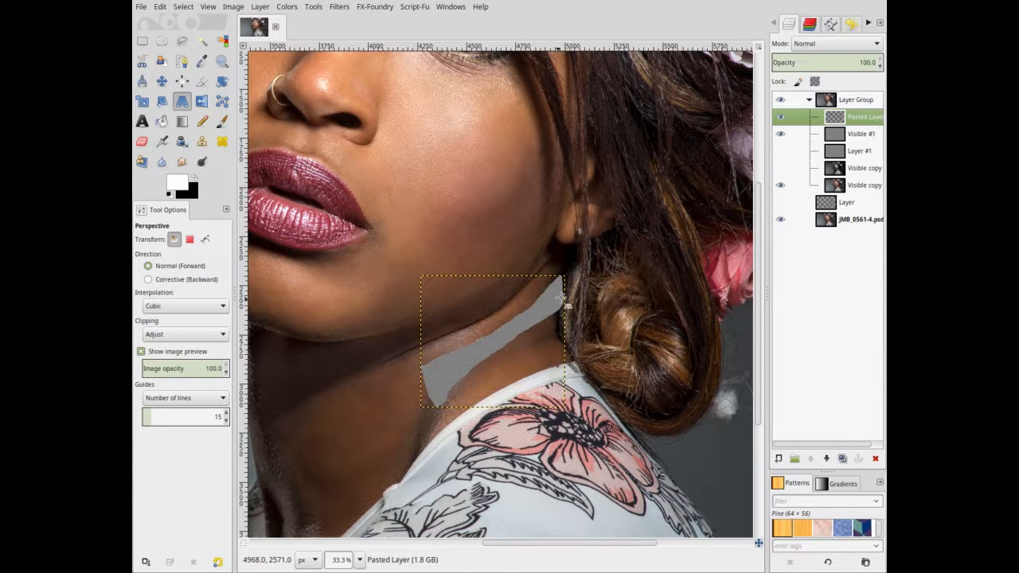
drag(560, 280, 566, 275)
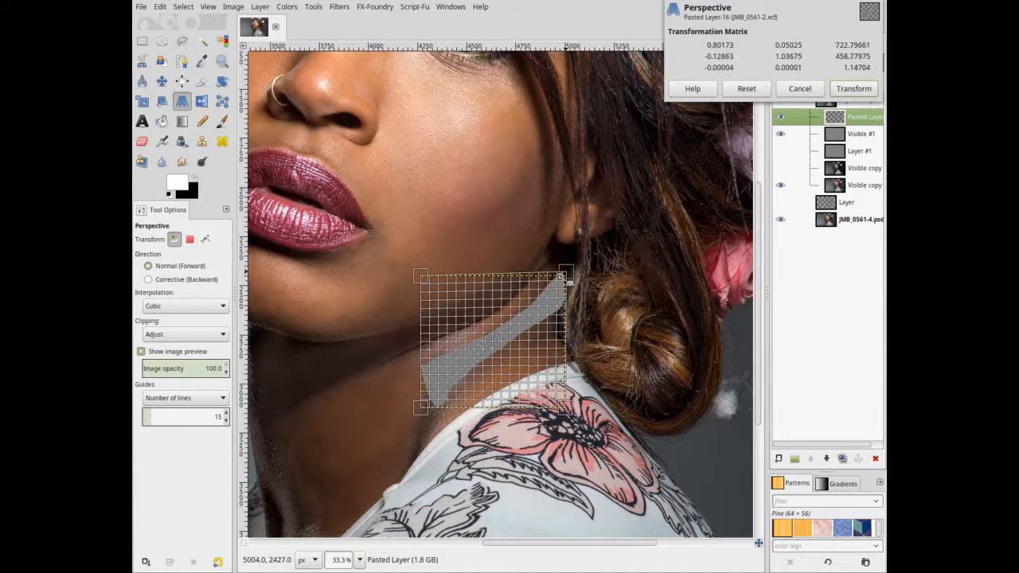
drag(565, 277, 565, 284)
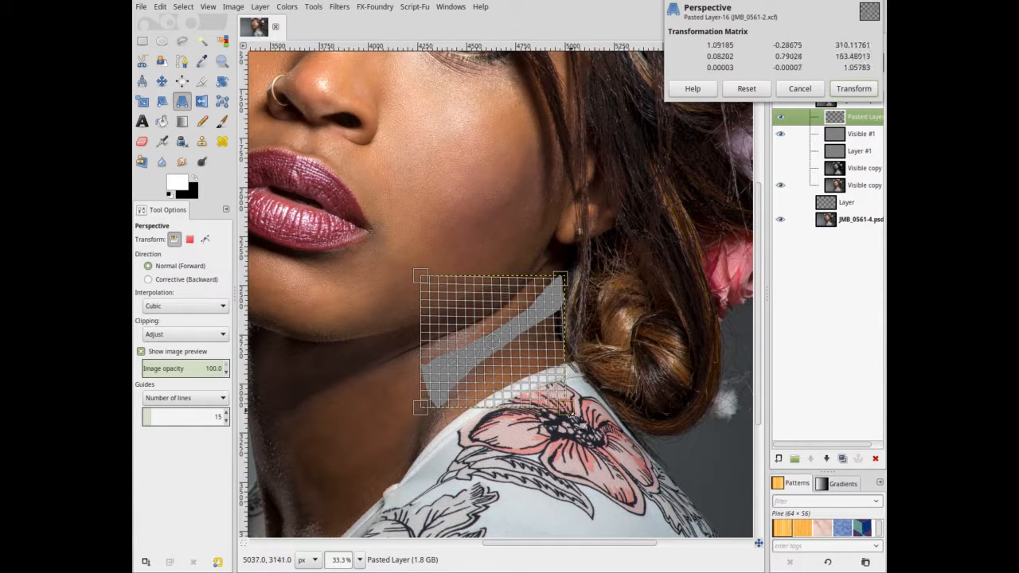
drag(567, 411, 572, 417)
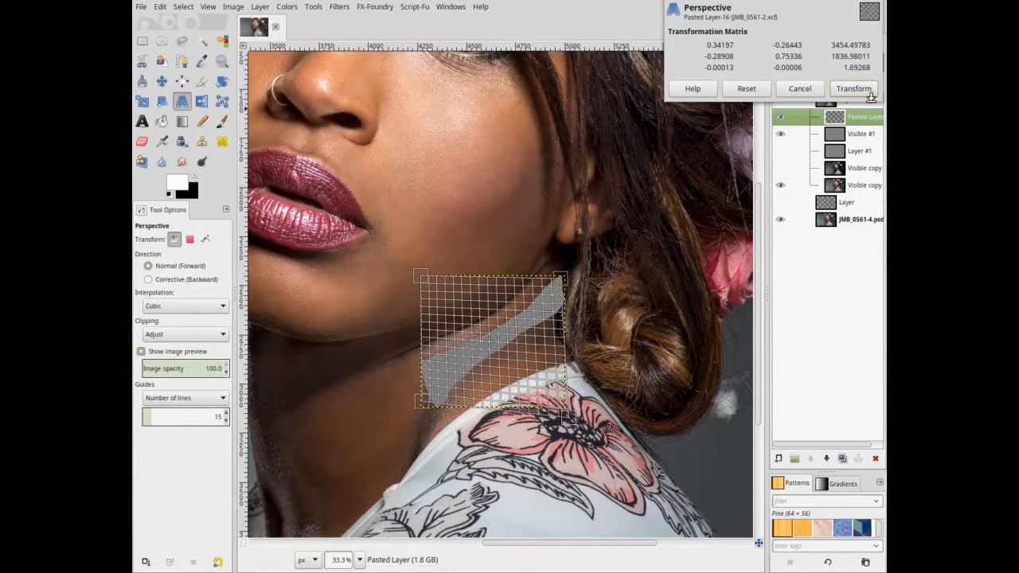
click(853, 89)
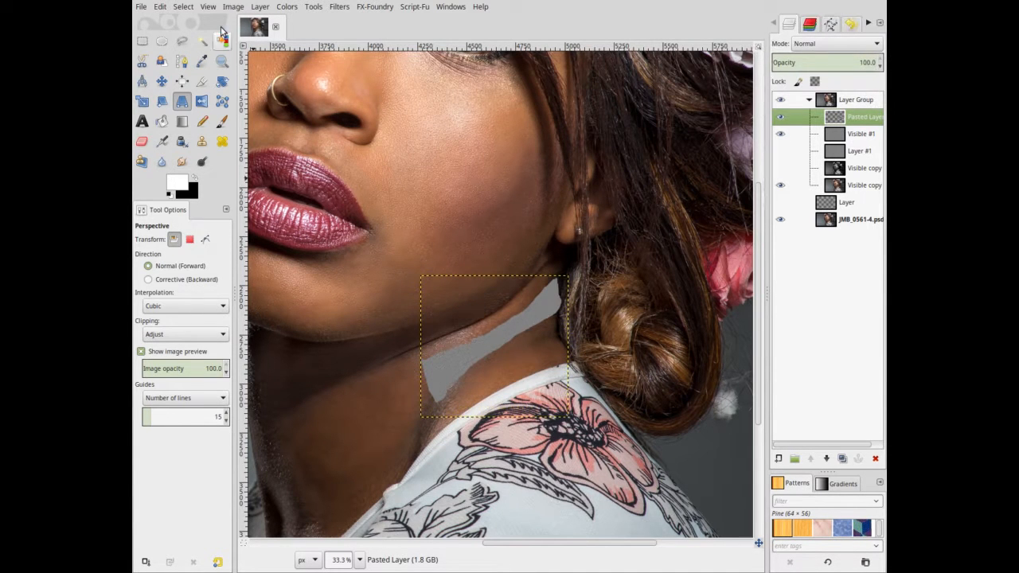
click(161, 81)
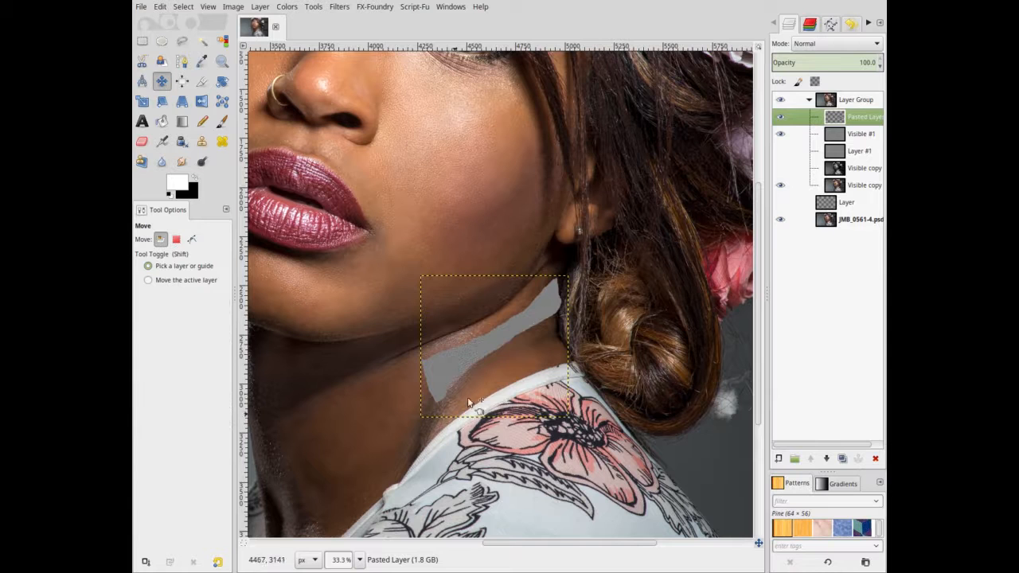
- Rotate the patch by -1.5° and line it up along the crease with the Move tool
drag(477, 401, 501, 342)
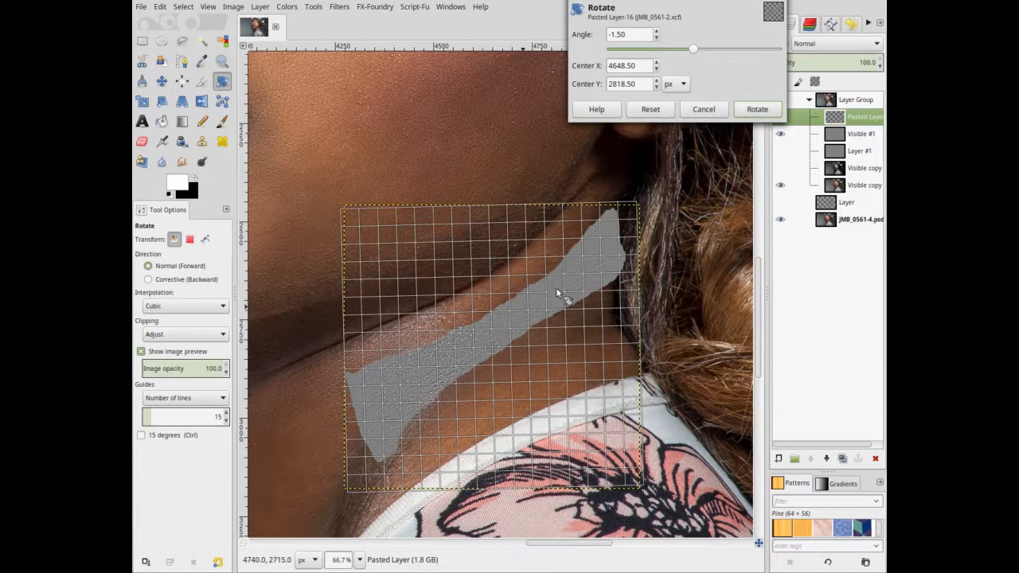
click(756, 108)
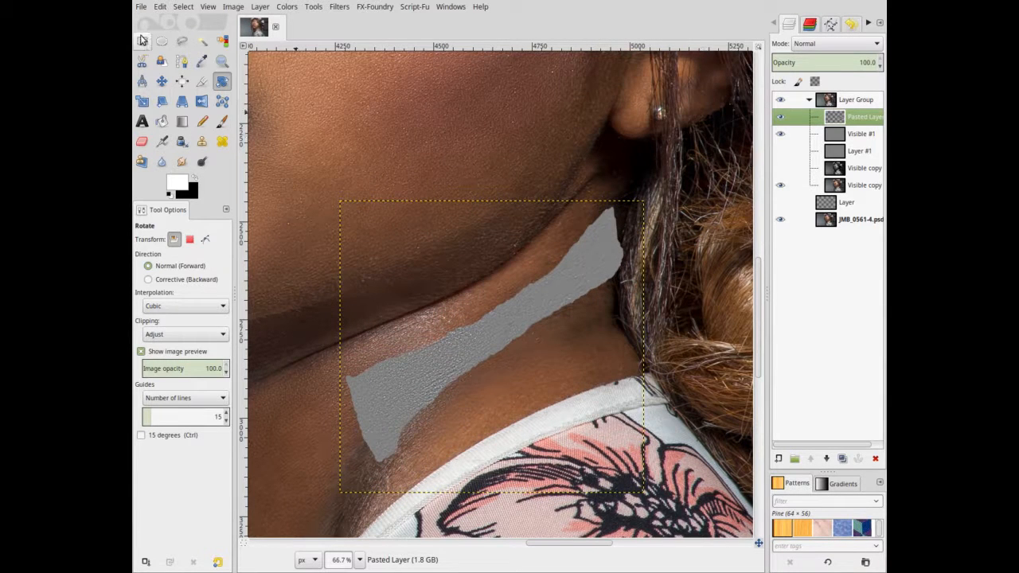
click(160, 79)
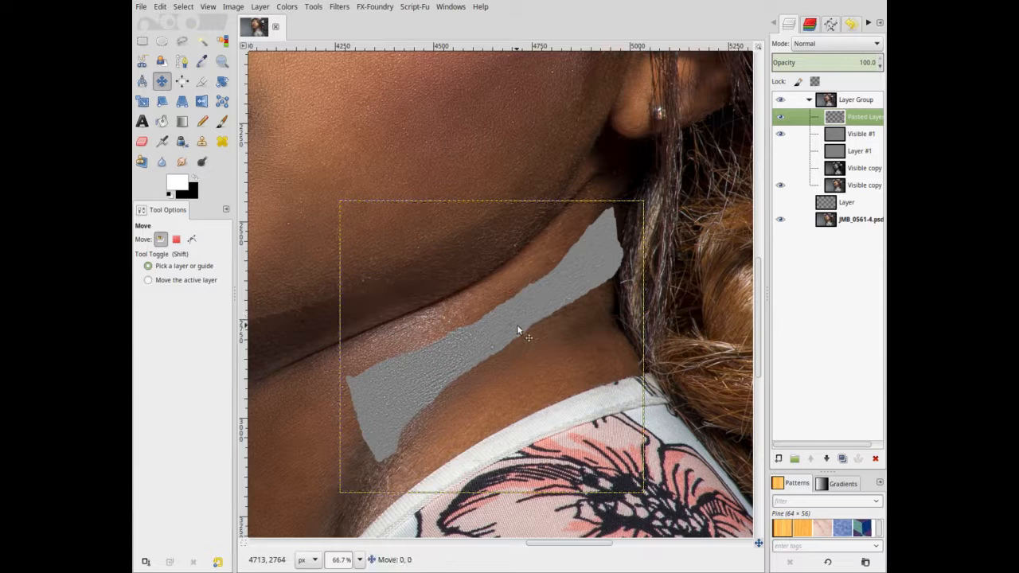
drag(517, 330, 529, 342)
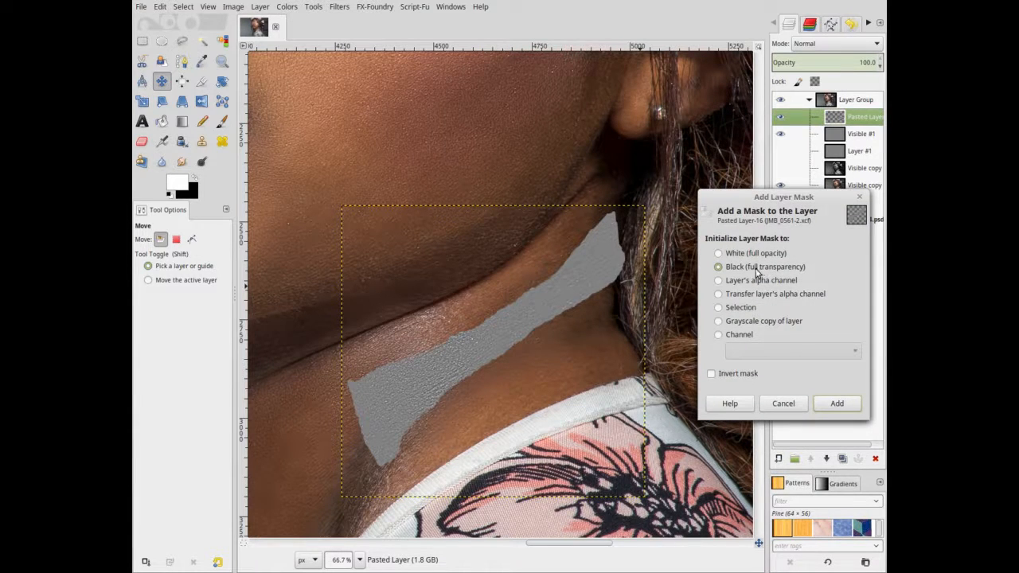
- Add a black full-transparency mask to the patch layer and ready the Paintbrush
click(837, 402)
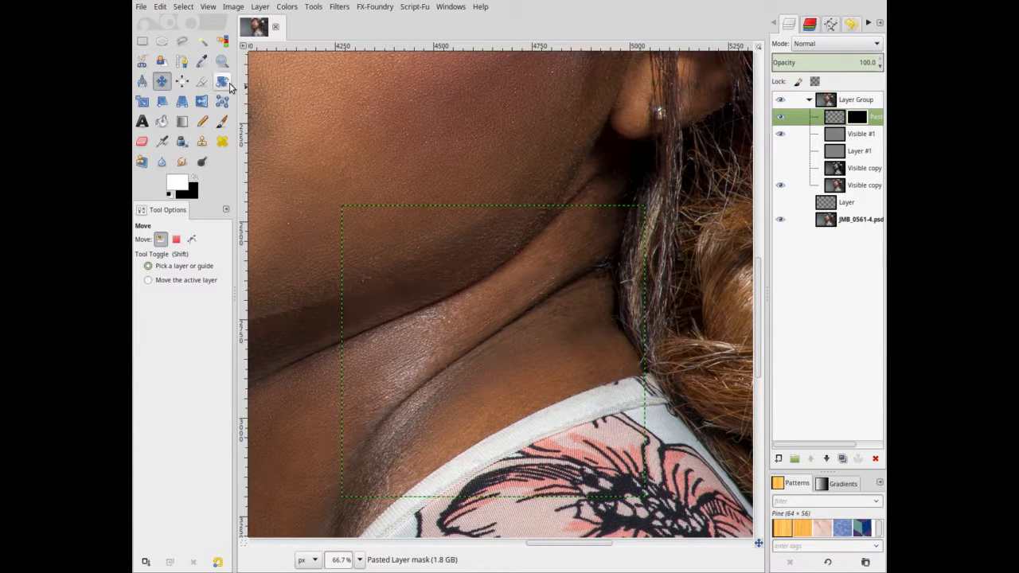
click(223, 121)
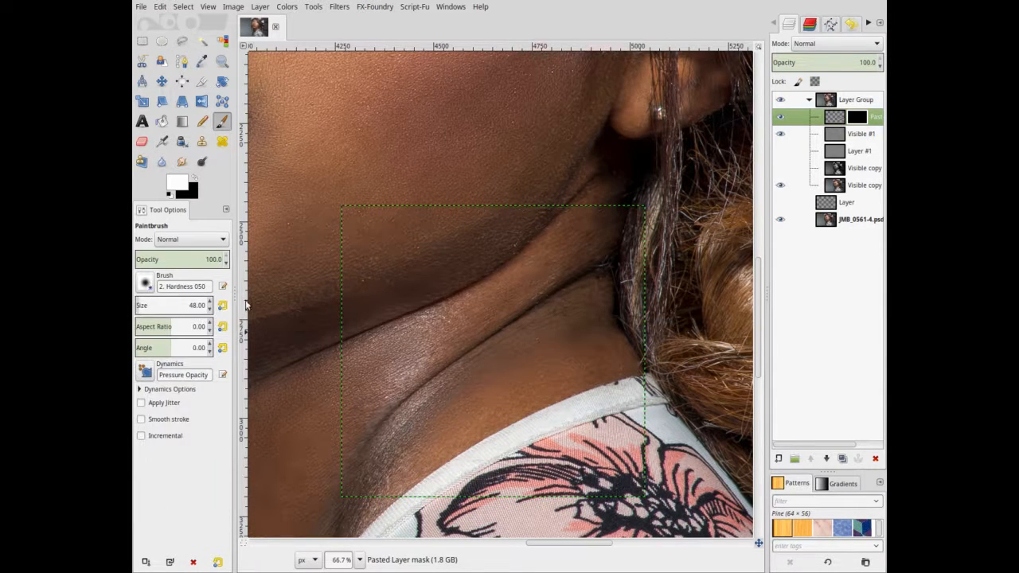
- Brush white on the mask to reveal the patch in a band along the neck crease
click(414, 390)
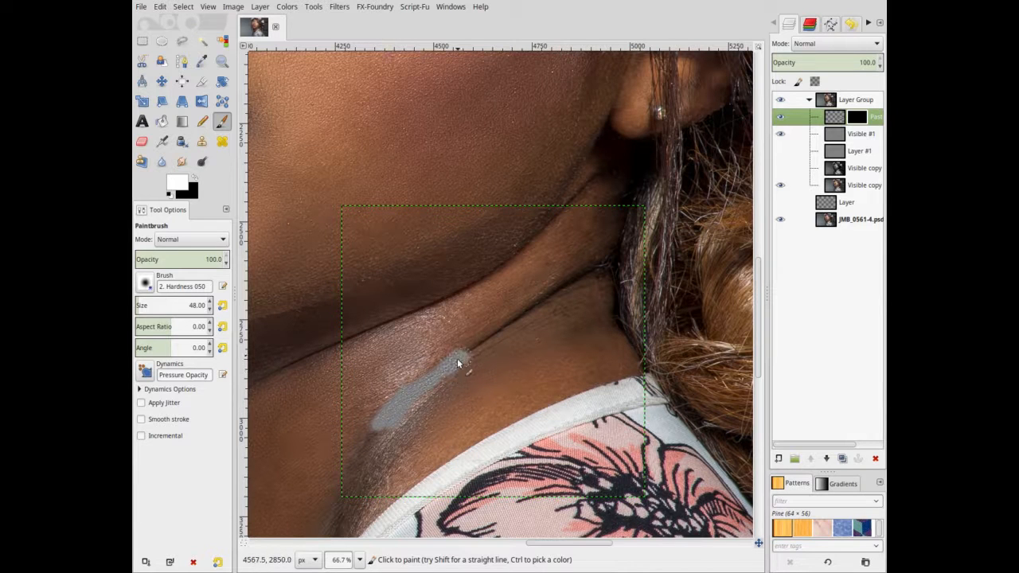
drag(454, 366, 557, 295)
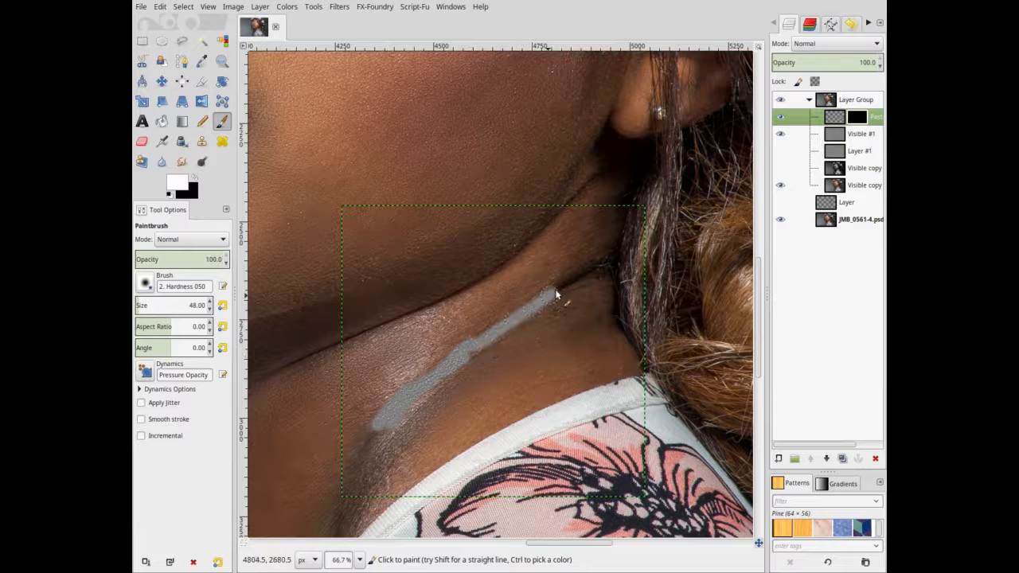
drag(541, 305, 592, 263)
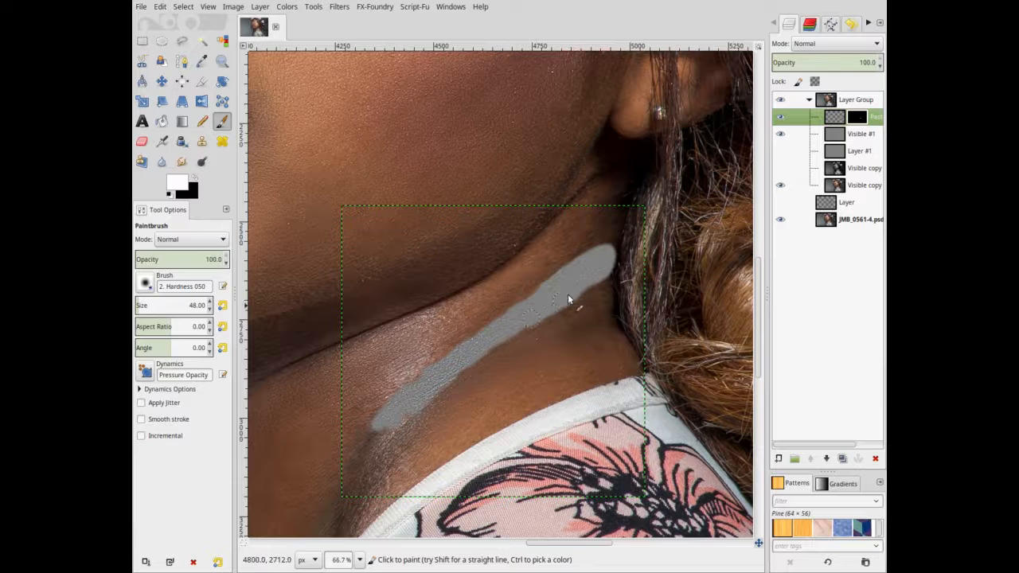
click(561, 302)
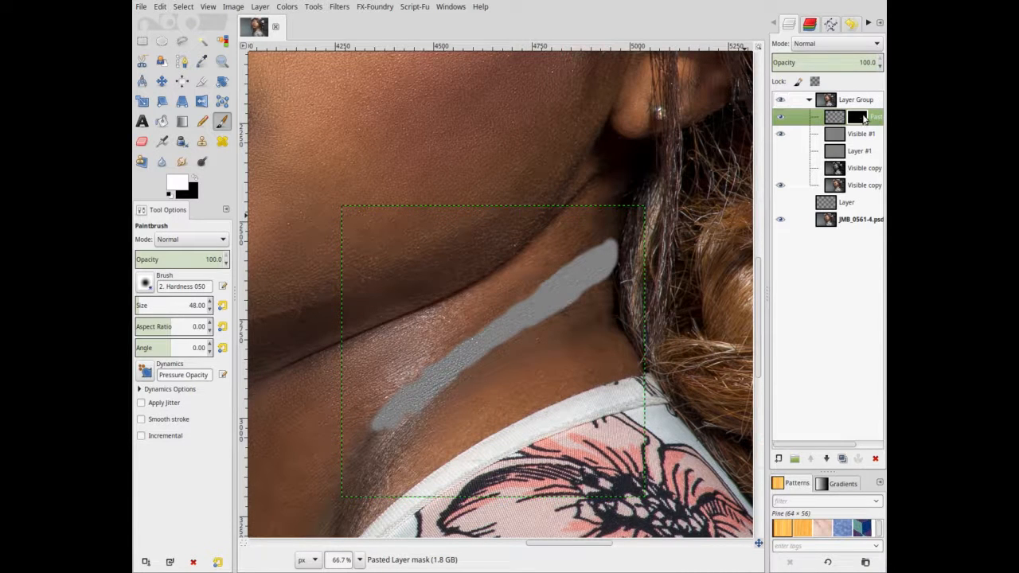
- Bring up the Pasted Layer's context menu to apply its layer mask
right_click(862, 118)
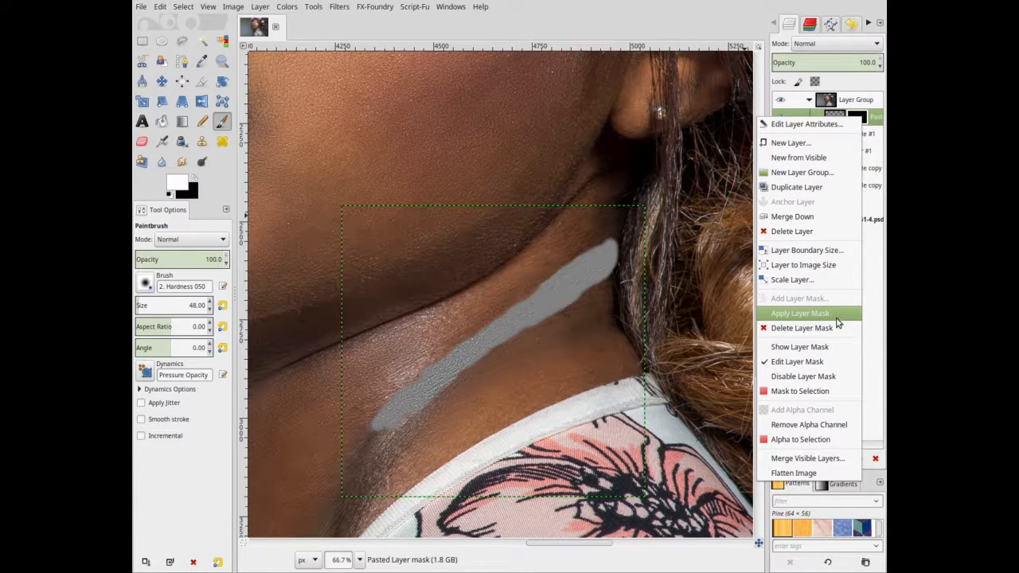
mouse_move(802, 376)
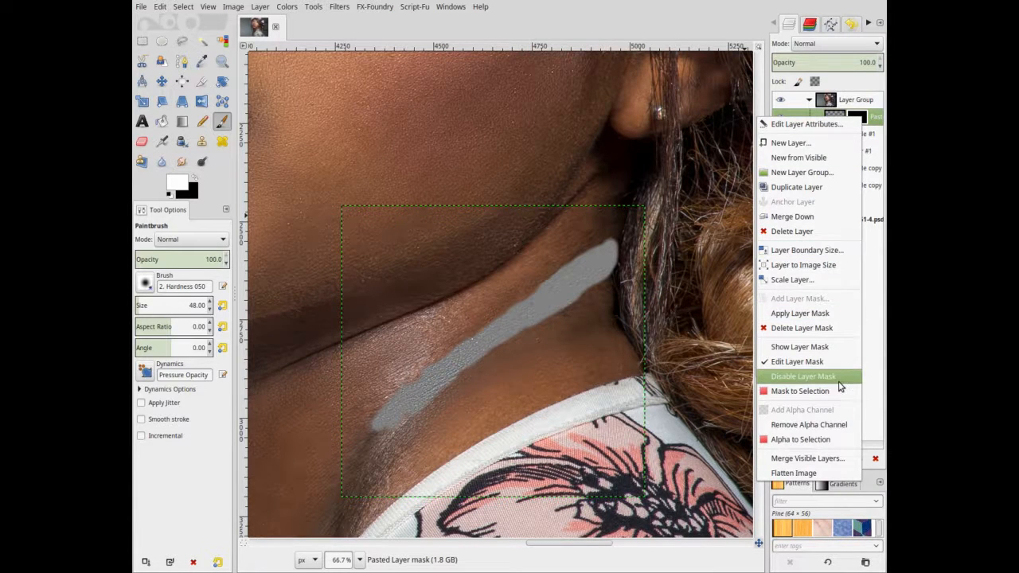
mouse_move(844, 337)
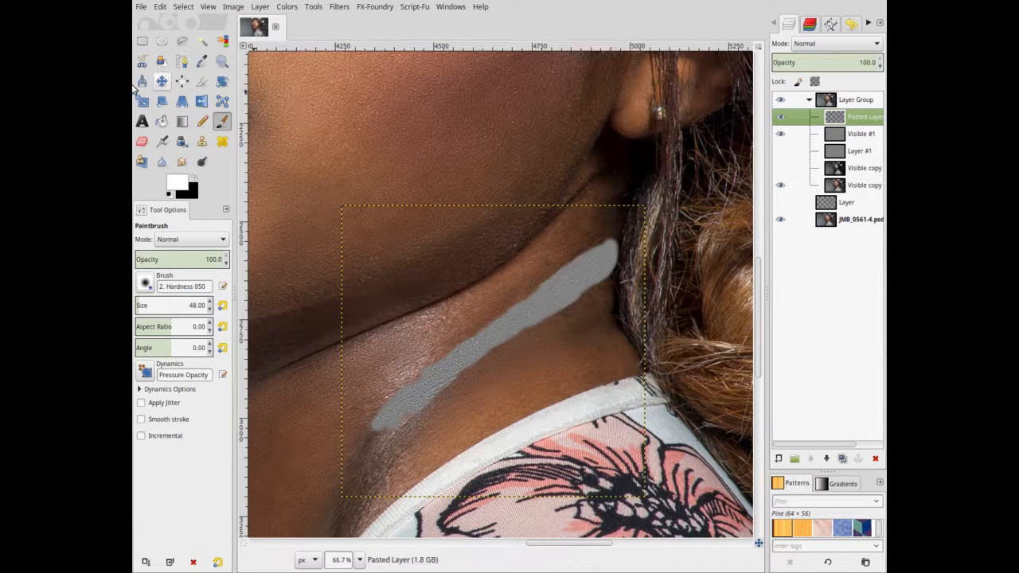
- Turn the Pasted Layer's alpha into a selection and switch to the high-frequency layer
right_click(862, 117)
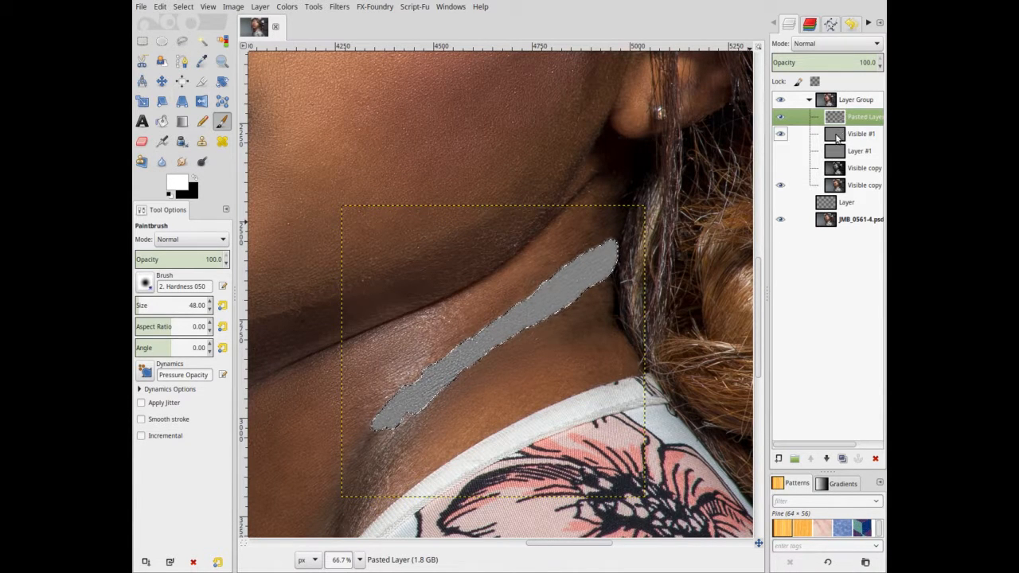
click(862, 134)
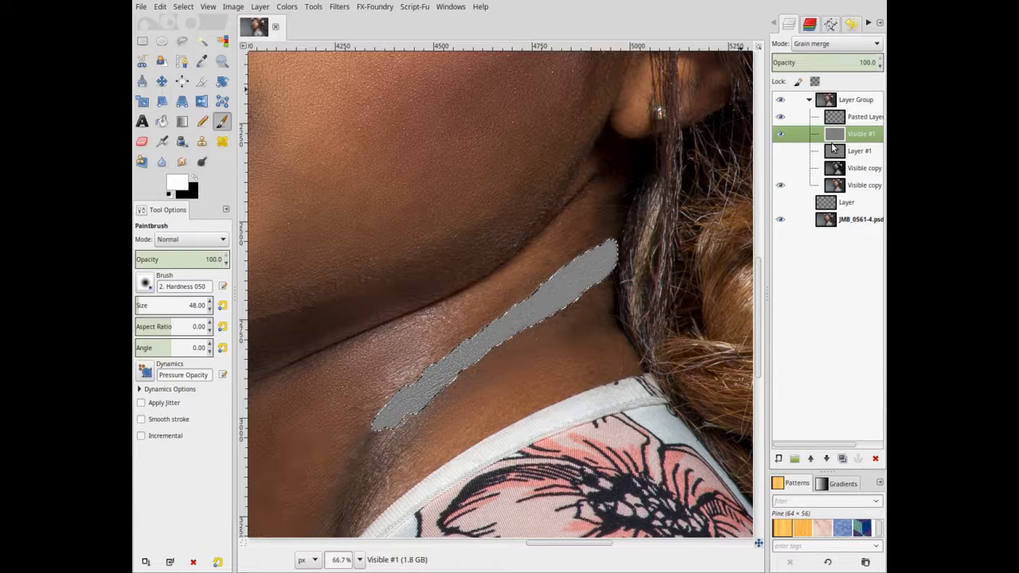
- Cut the selected crease texture from Visible #1, hide the patch to check, then reactivate the Pasted Layer
click(780, 118)
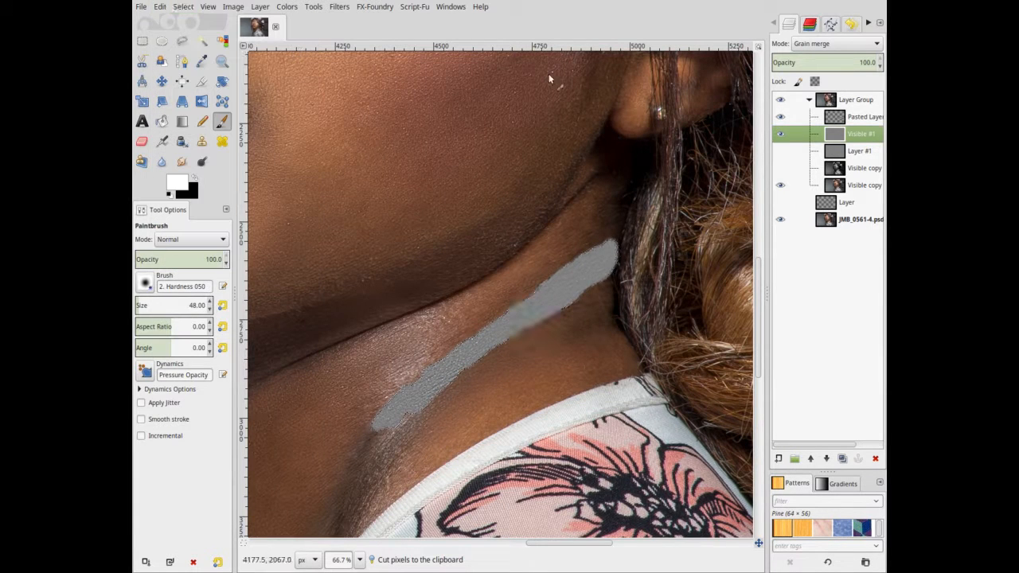
click(780, 133)
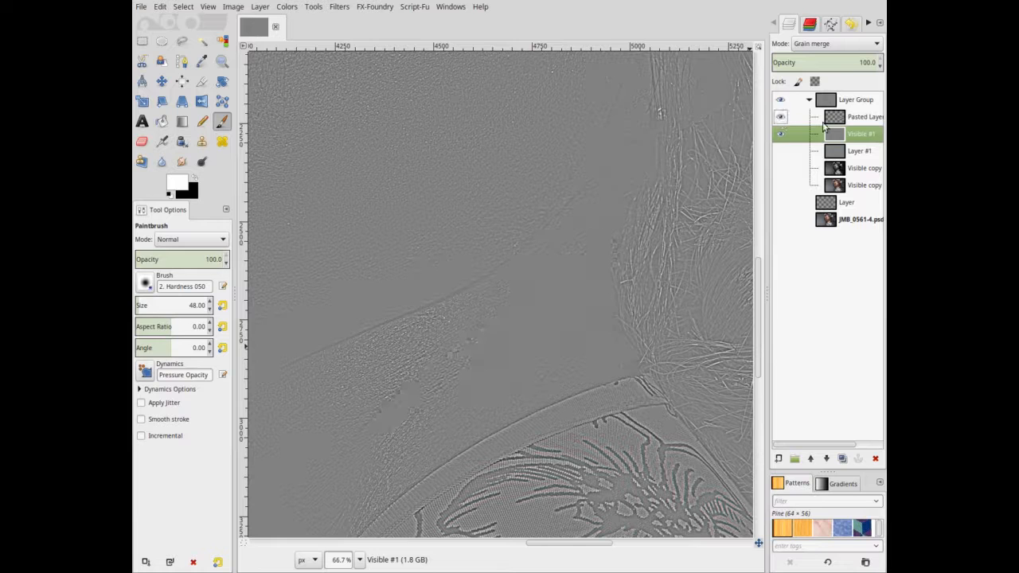
click(862, 118)
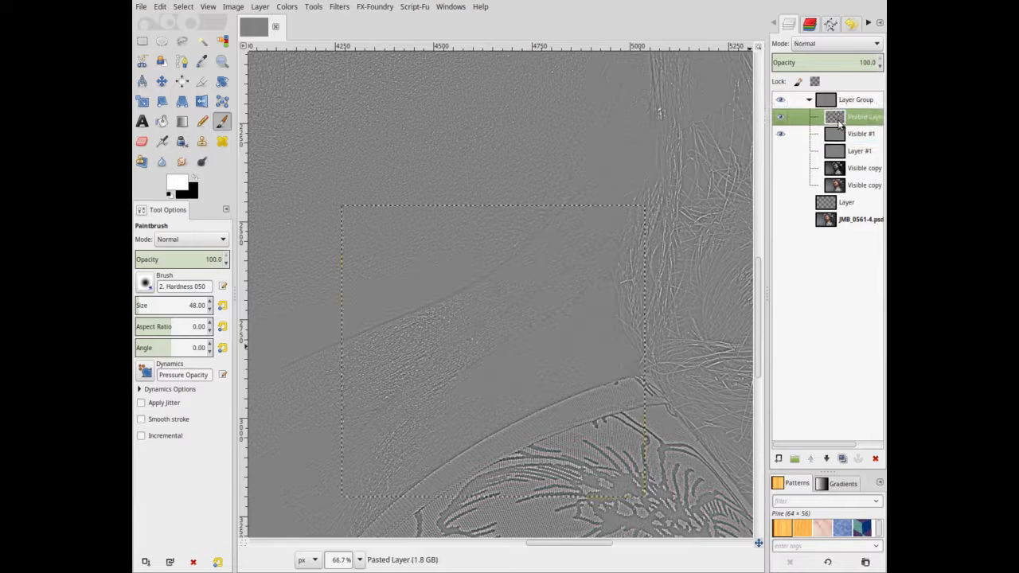
right_click(863, 116)
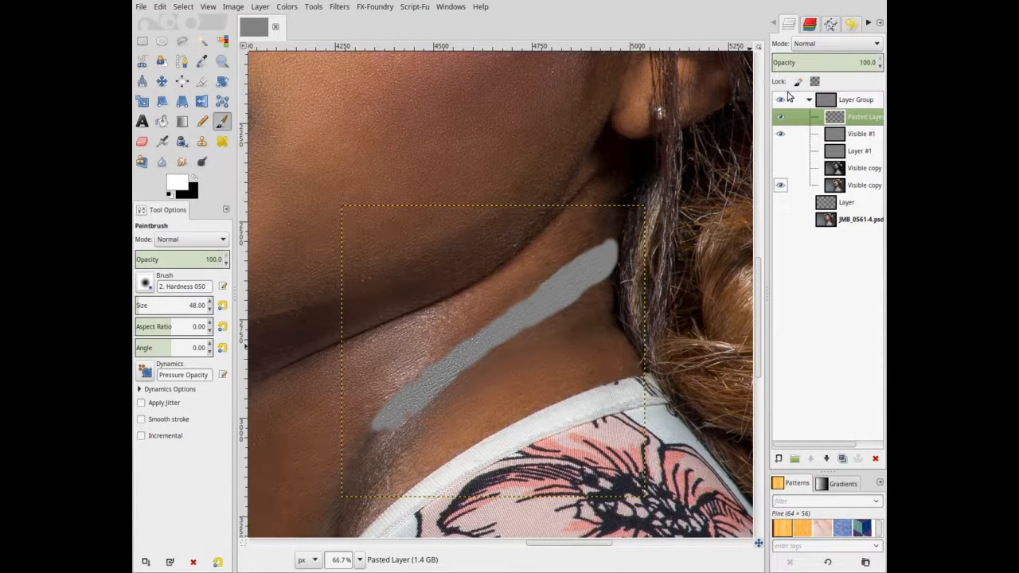
- Merge the pasted texture patch down into the high-frequency layer and reach its blend mode list
right_click(862, 117)
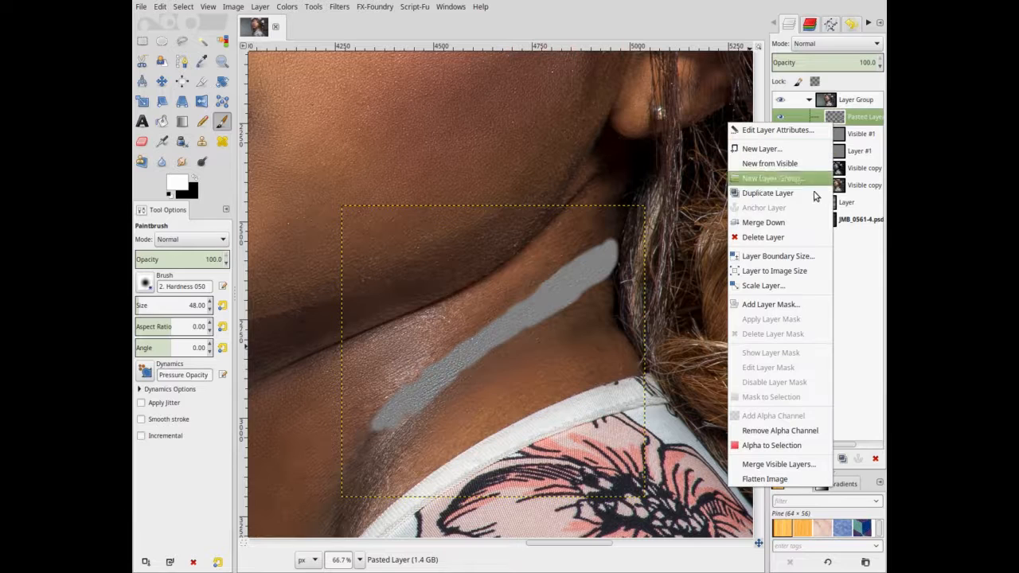
mouse_move(789, 237)
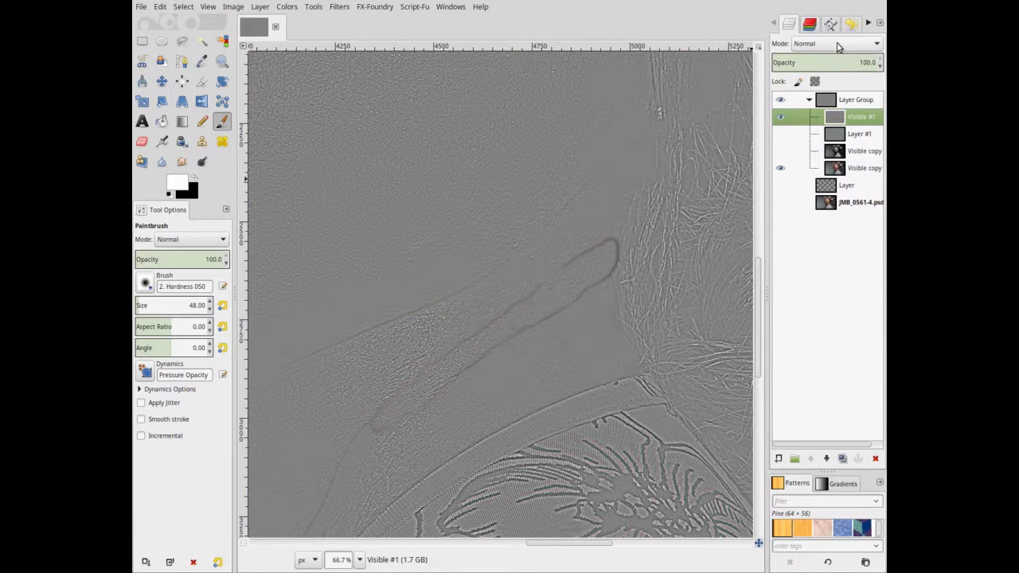
click(836, 43)
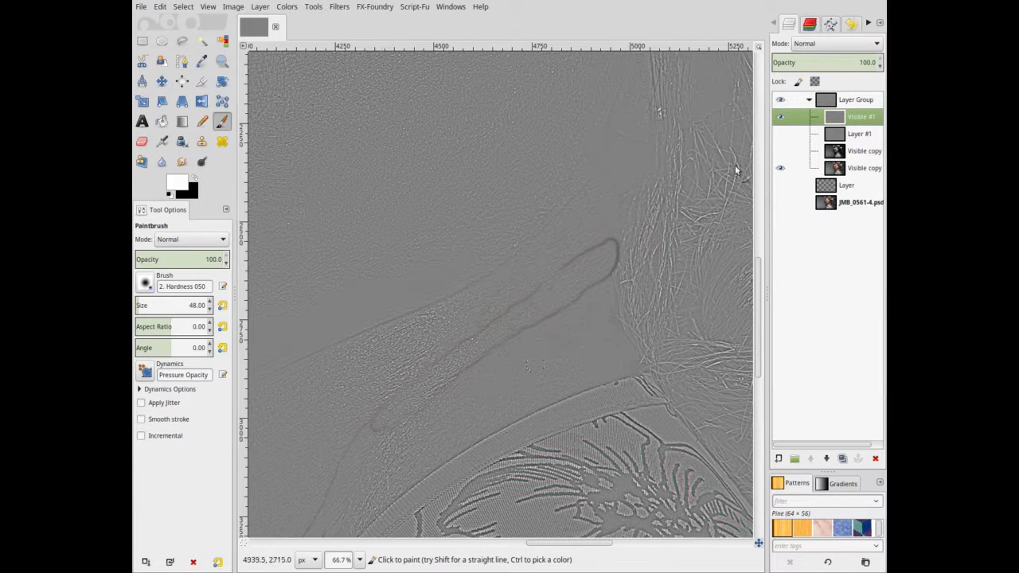
click(835, 43)
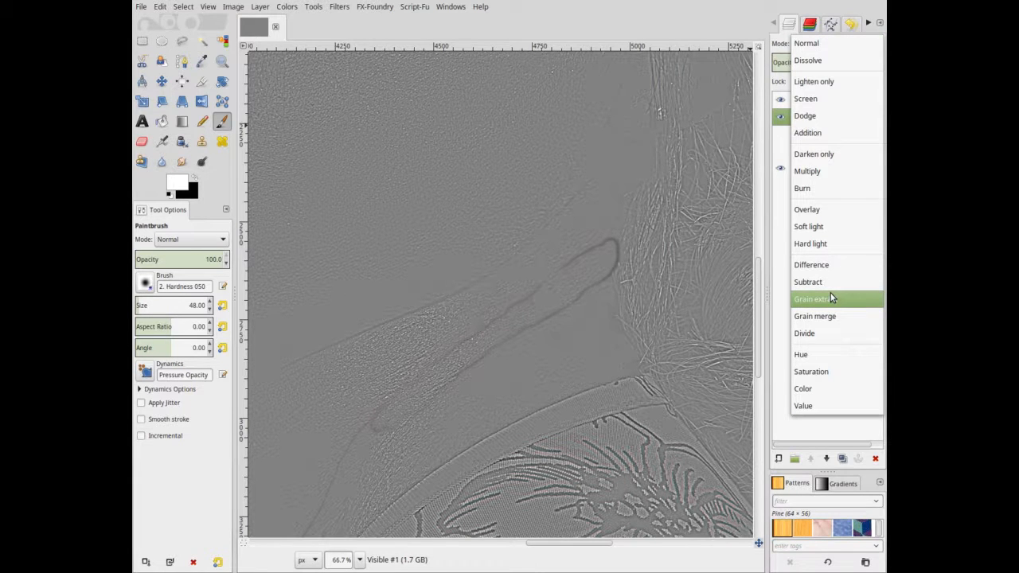
mouse_move(597, 287)
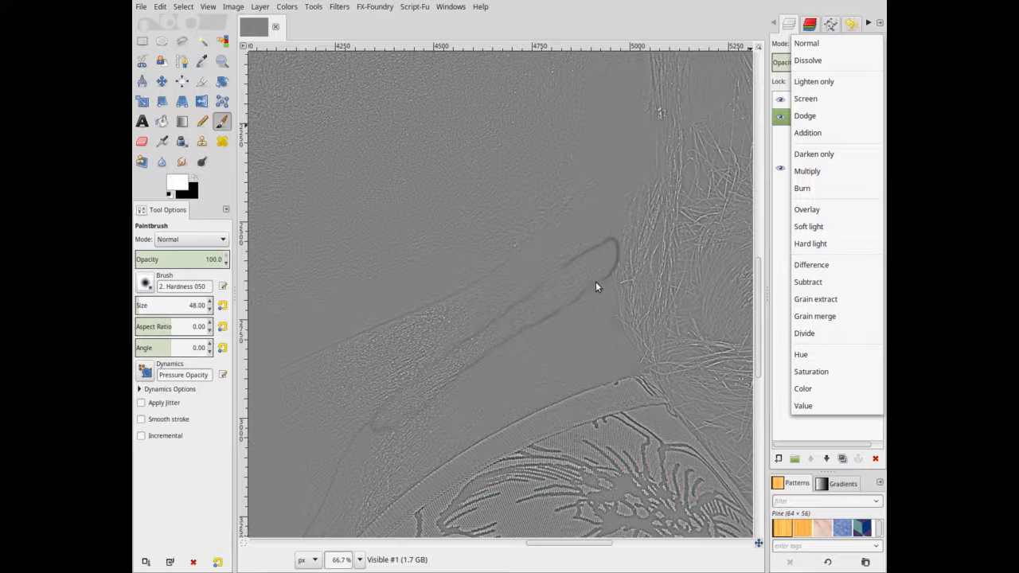
mouse_move(623, 267)
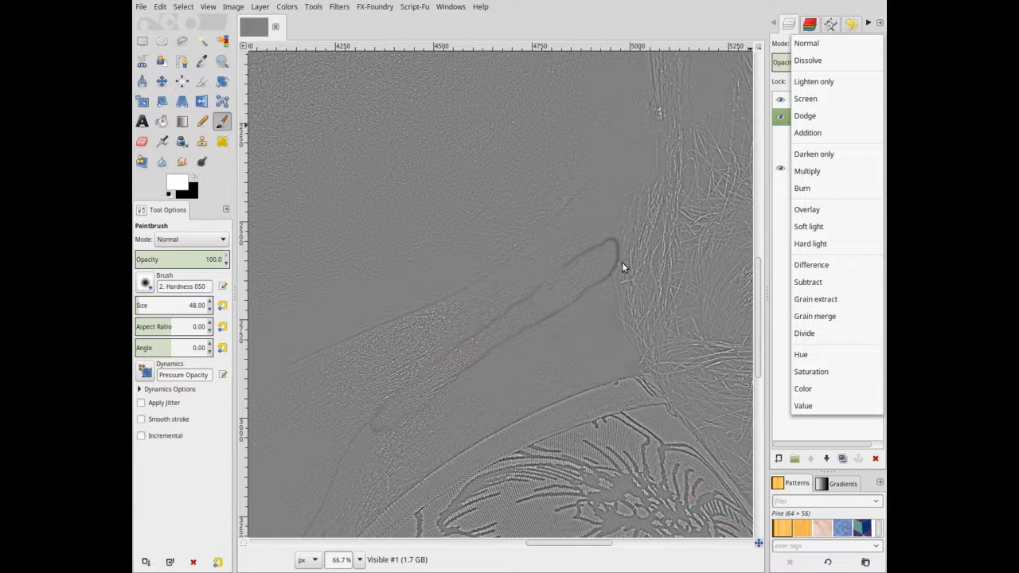
mouse_move(815, 299)
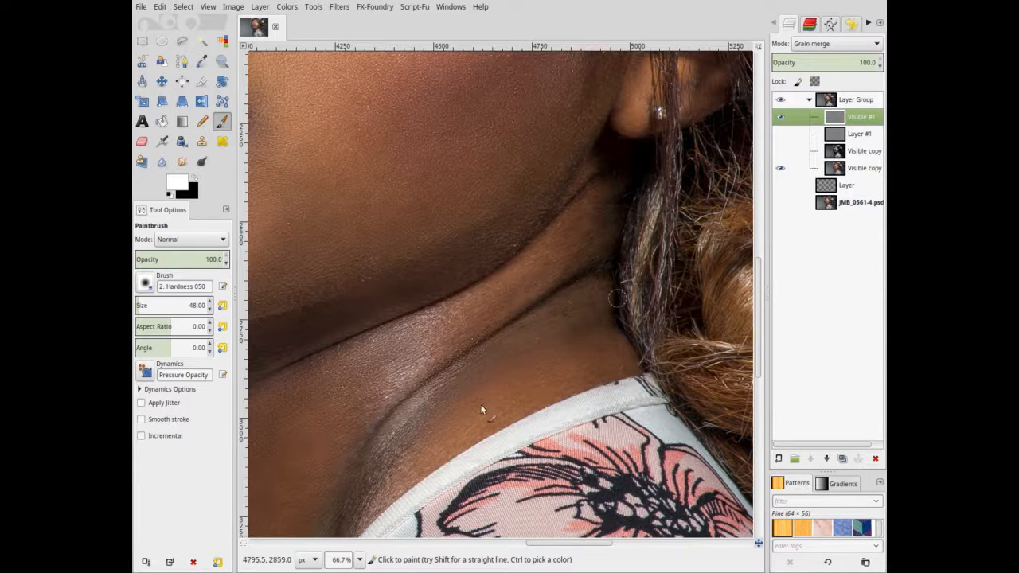
mouse_move(202, 140)
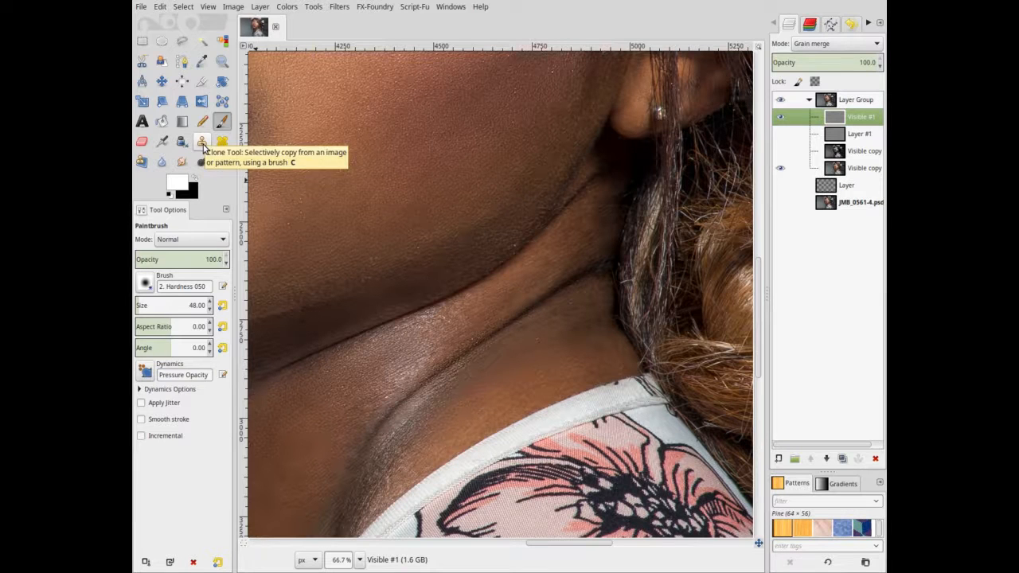
- Heal the dark crease tone on the neck on the low-frequency Visible copy layer
click(223, 142)
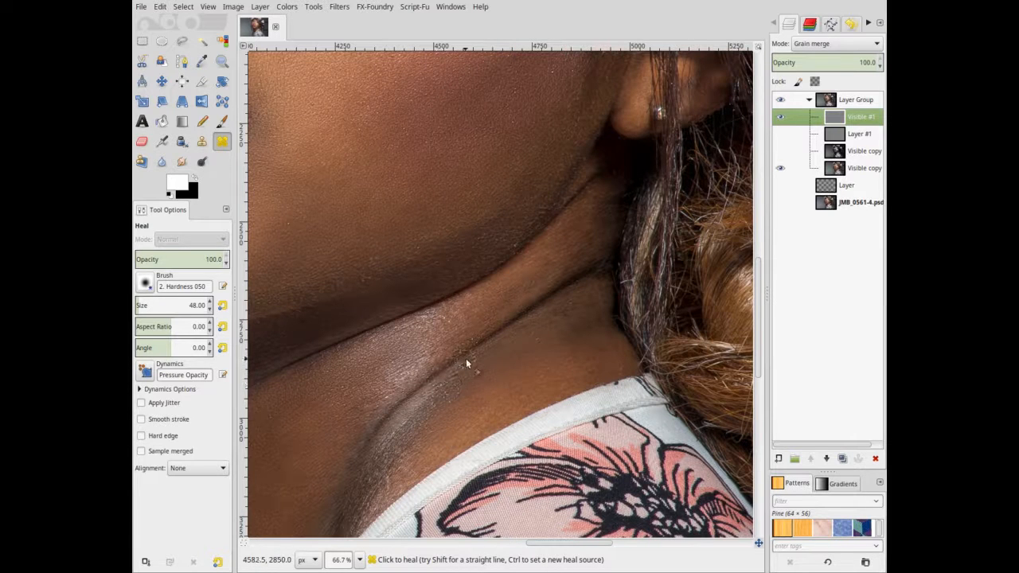
click(159, 7)
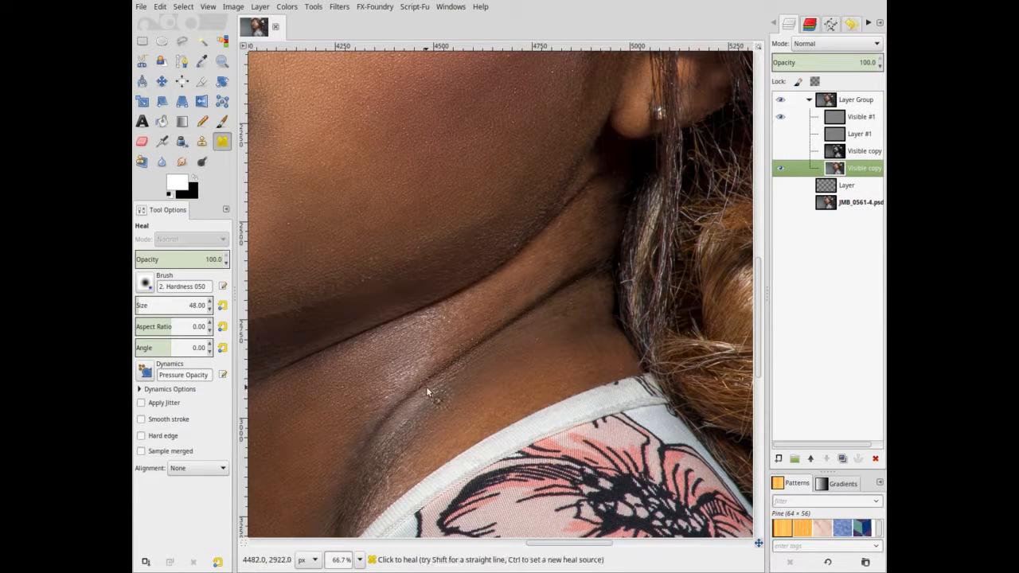
drag(429, 390, 522, 330)
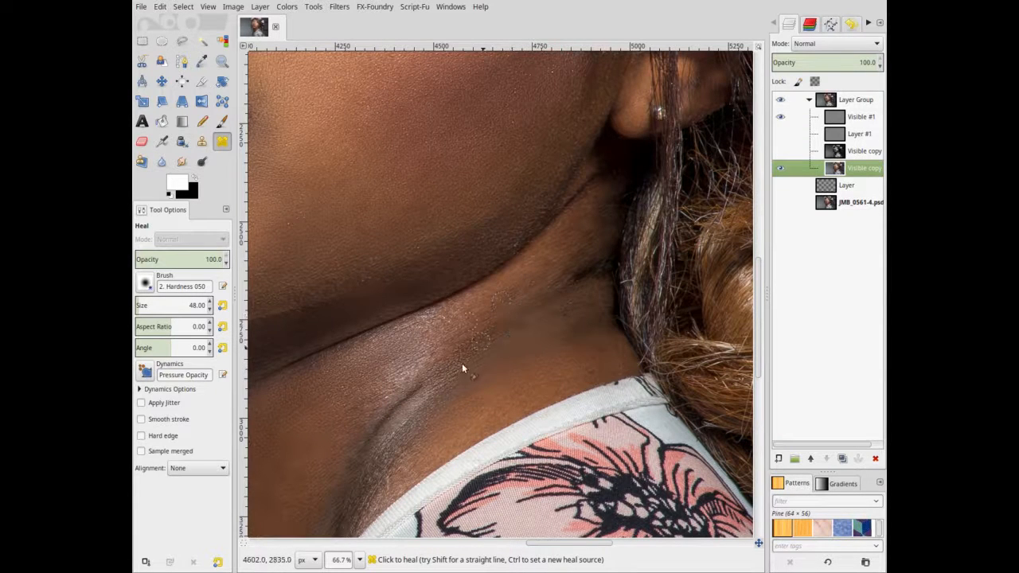
drag(462, 366, 398, 414)
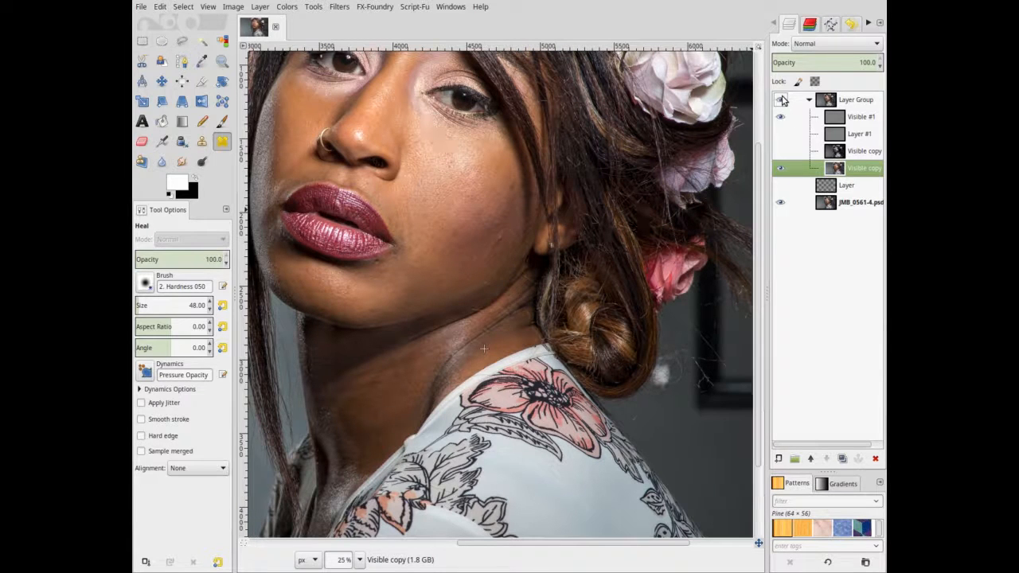
click(474, 342)
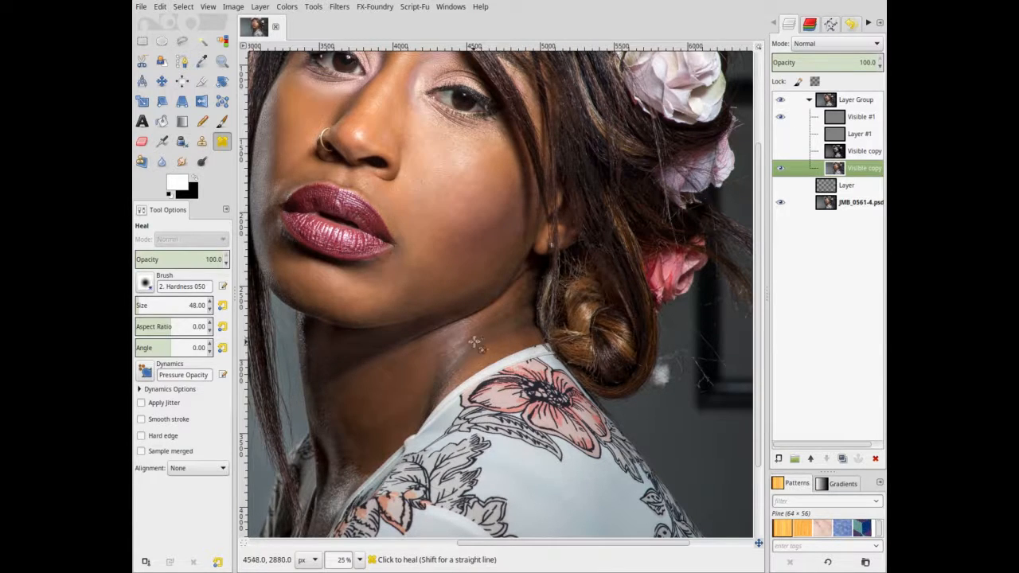